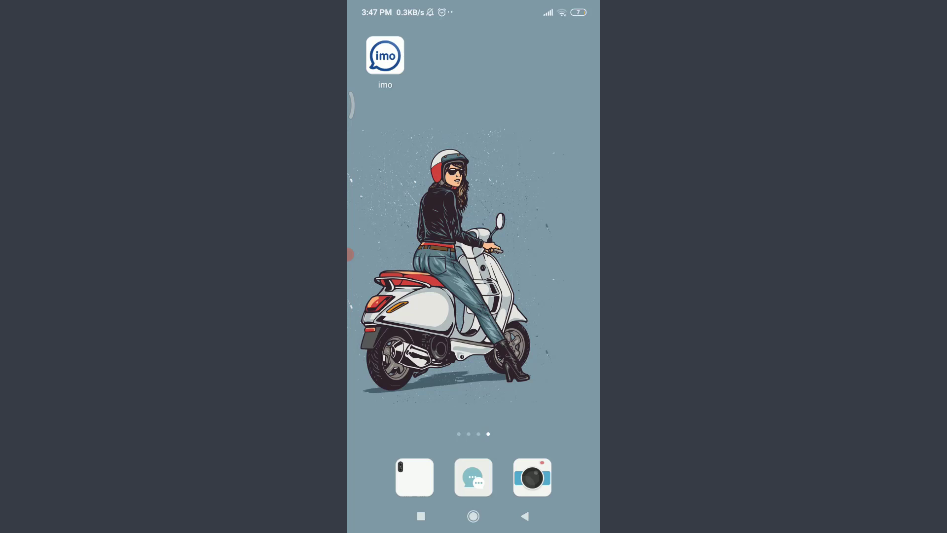
Launch imo from the home screen to reach the phone number entry screen.
click(384, 55)
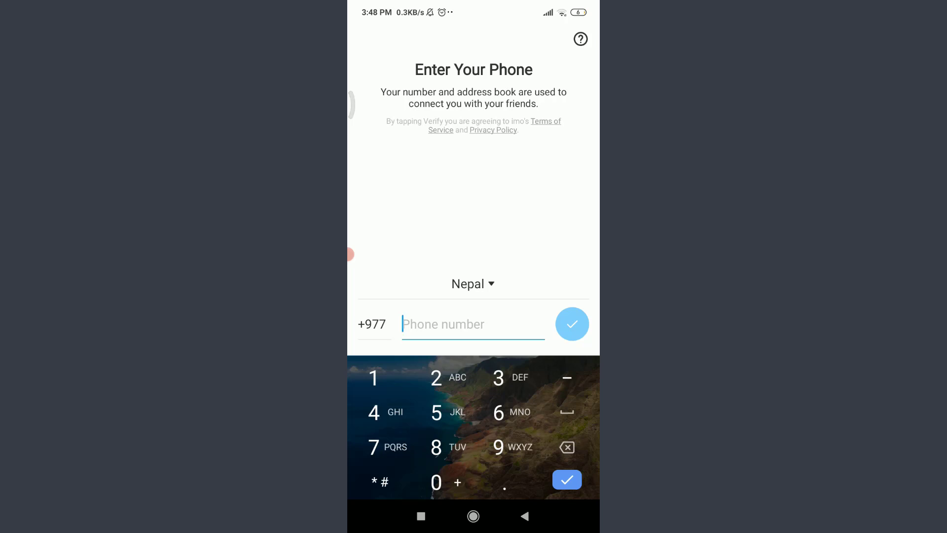
Search countries by '+9' and pick India (+91) in place of Nepal.
click(473, 283)
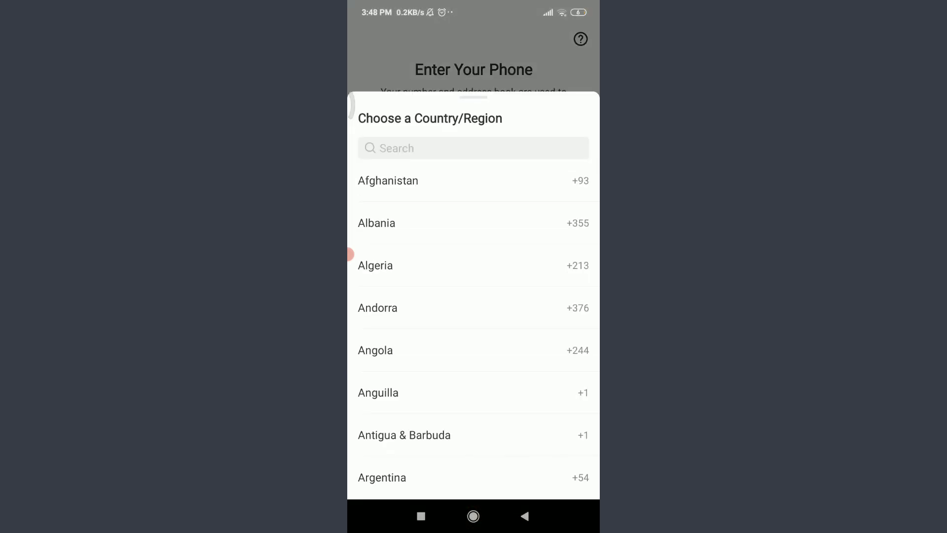
click(473, 148)
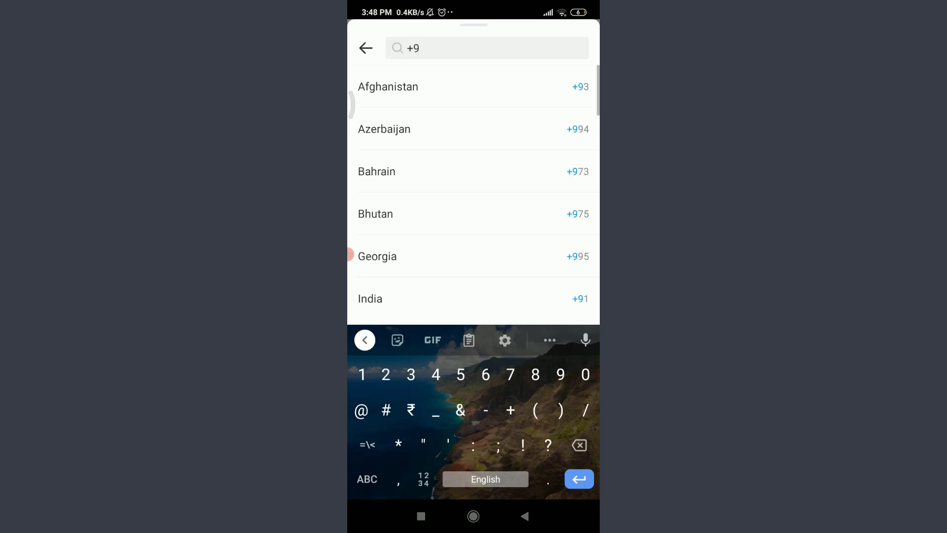
click(369, 299)
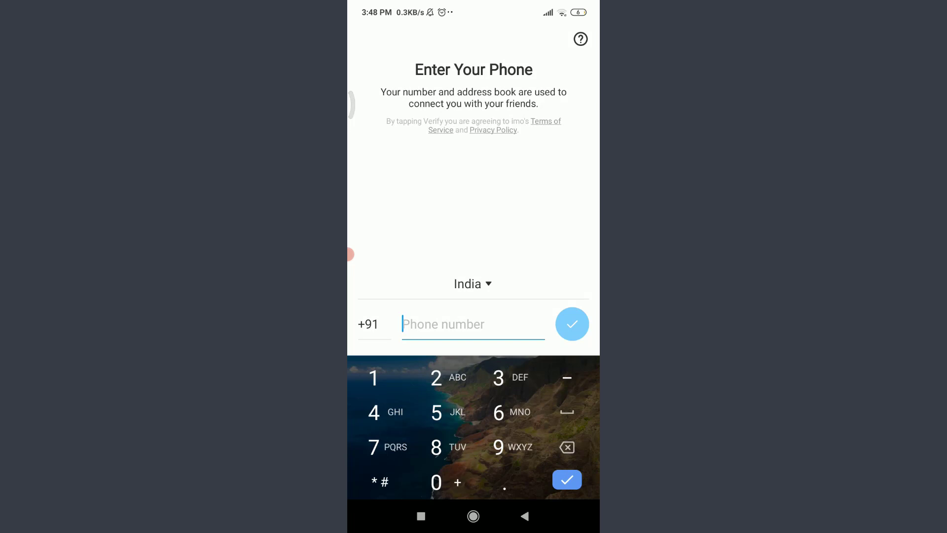
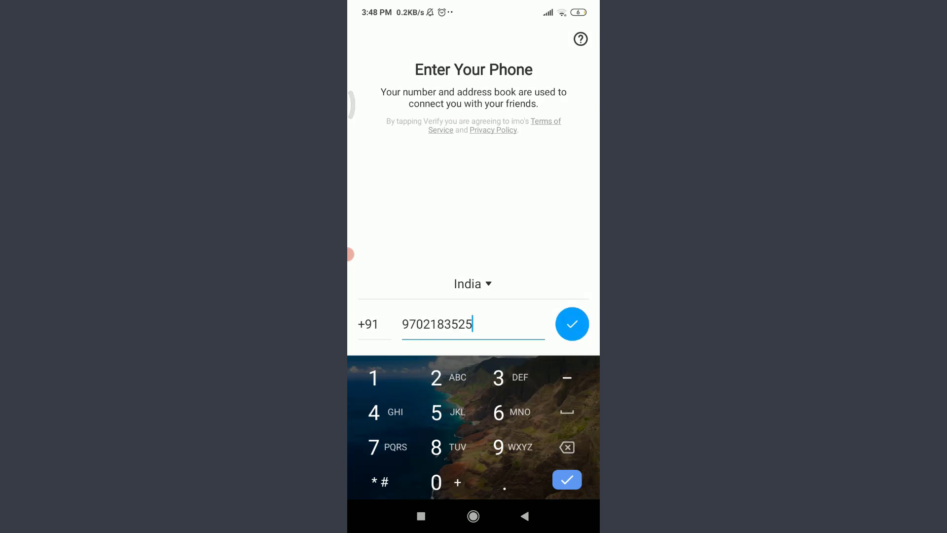
click(571, 324)
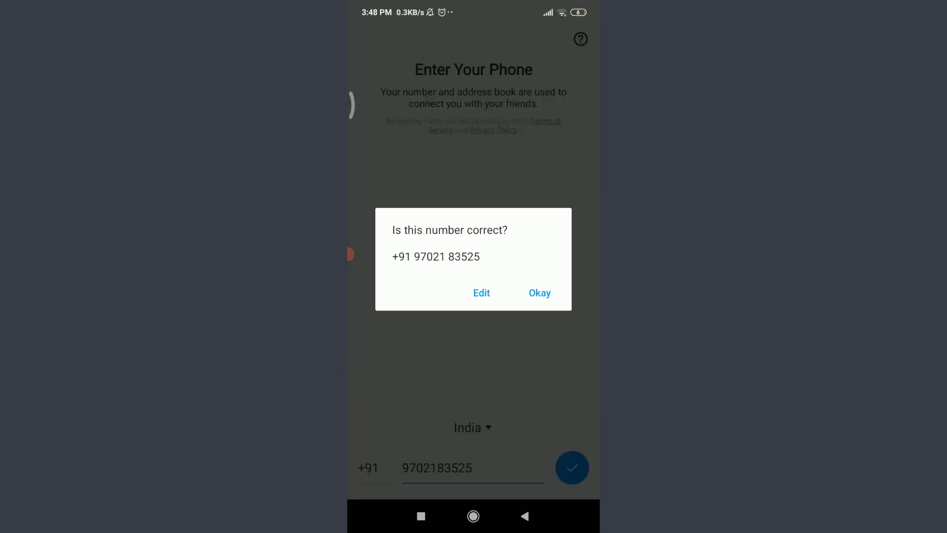
Confirm the number with Okay, reach the SMS code screen, and hide the keypad.
click(539, 292)
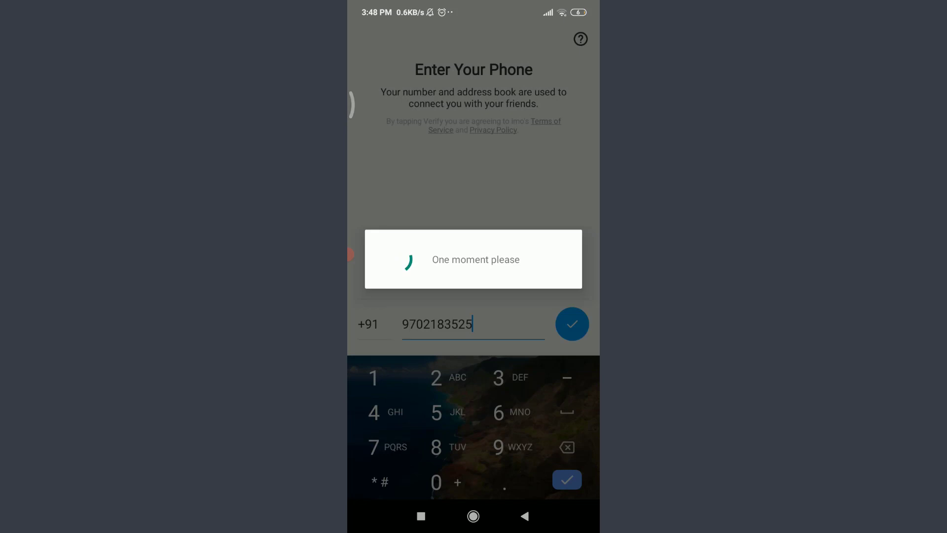
click(572, 323)
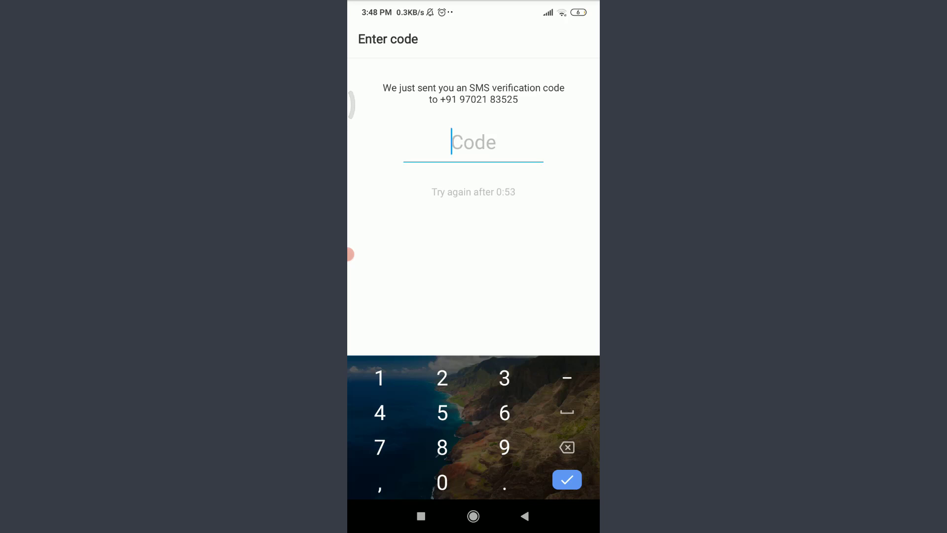
click(566, 479)
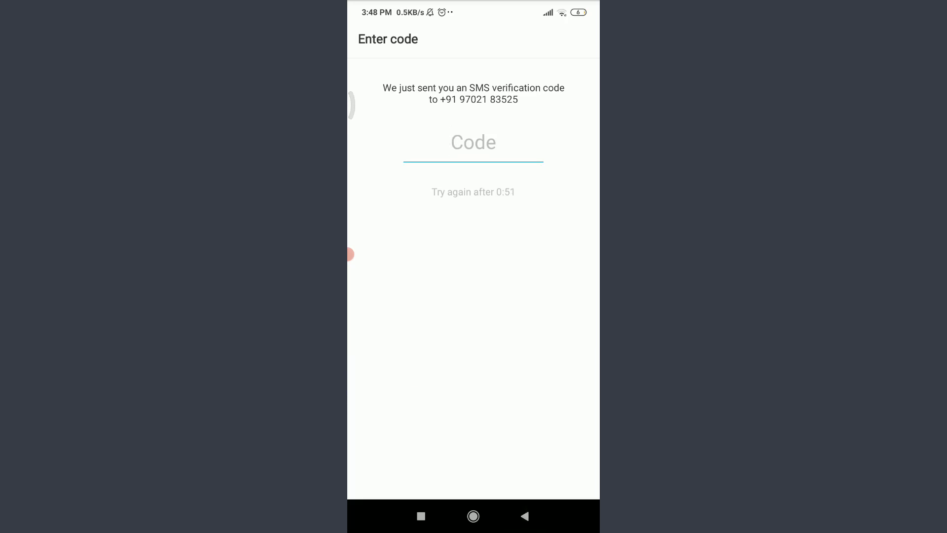